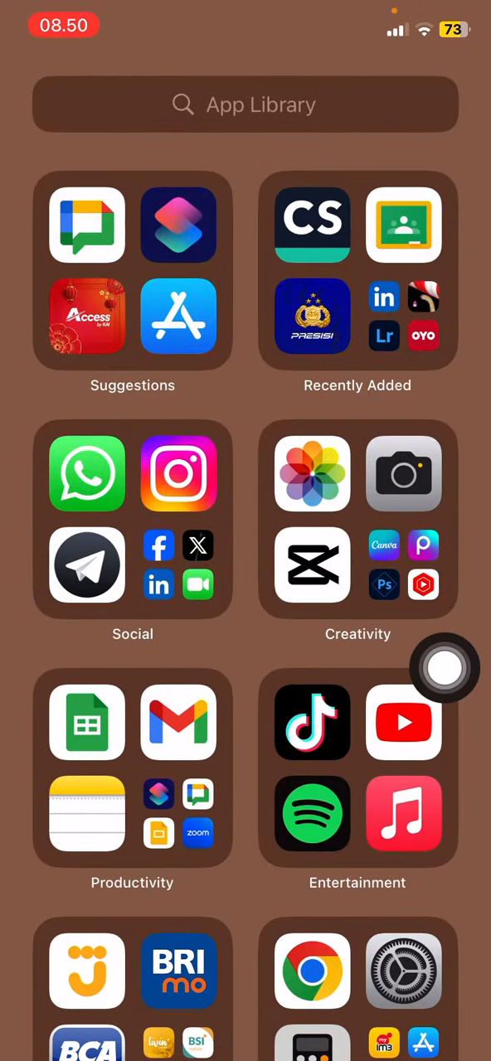
Launch Google Sheets from the App Library and bring up the new-spreadsheet choices
left_click(444, 669)
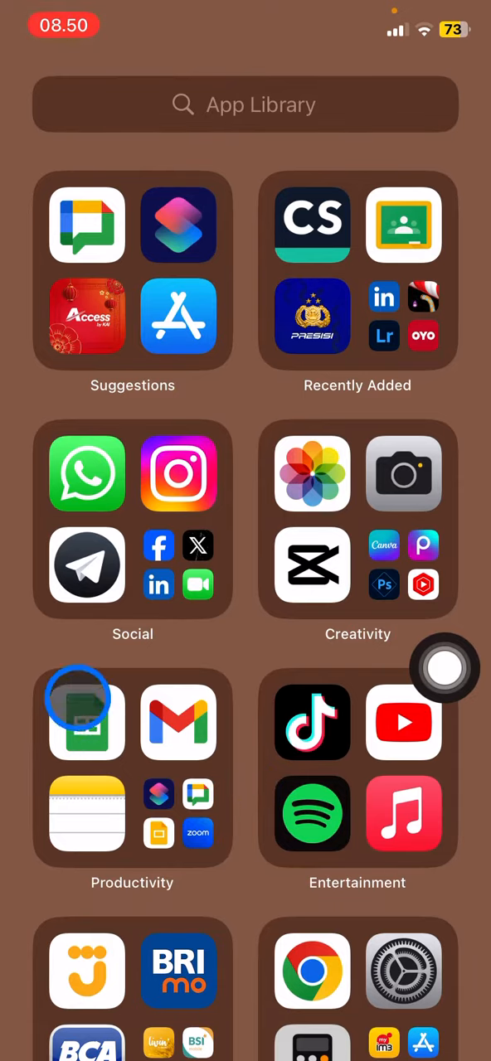
left_click(86, 716)
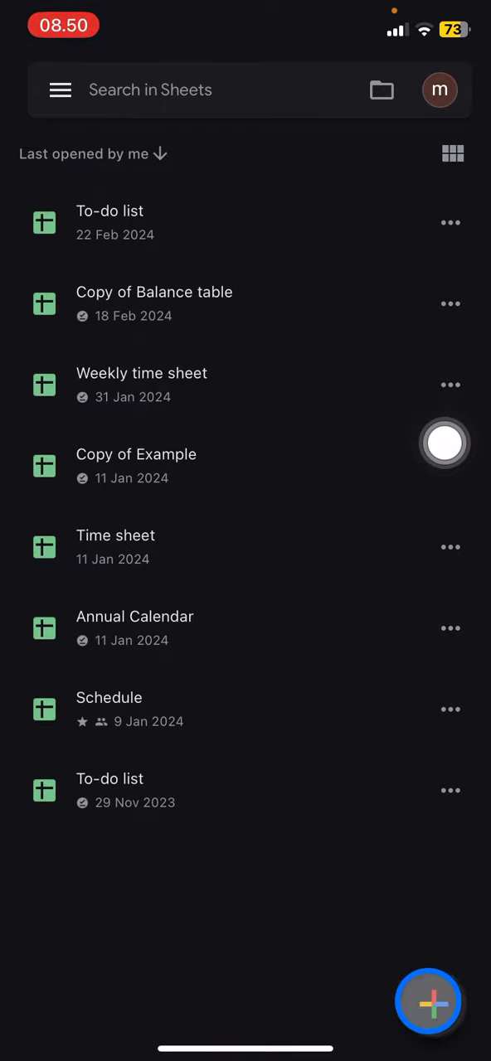
left_click(427, 1004)
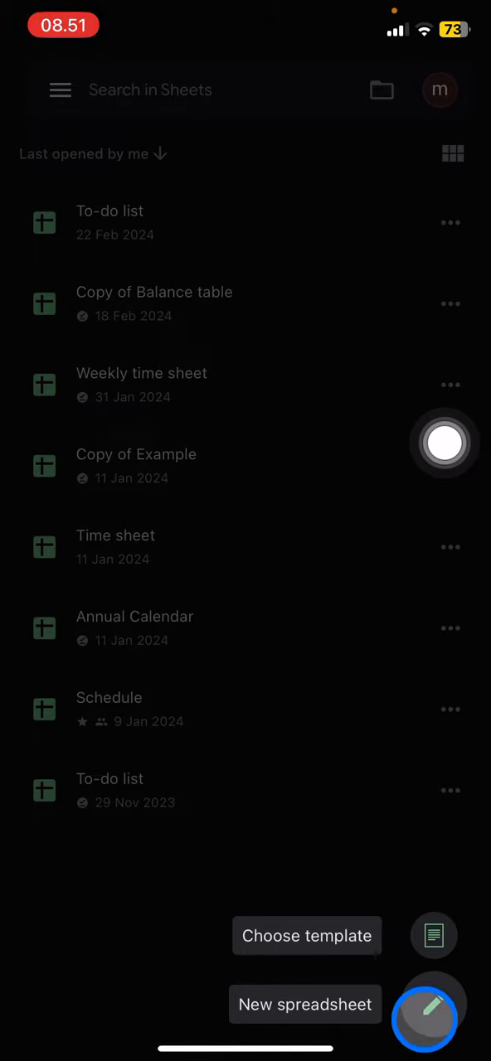
Choose the template option, scroll the gallery and pick the Schedule template
left_click(305, 1004)
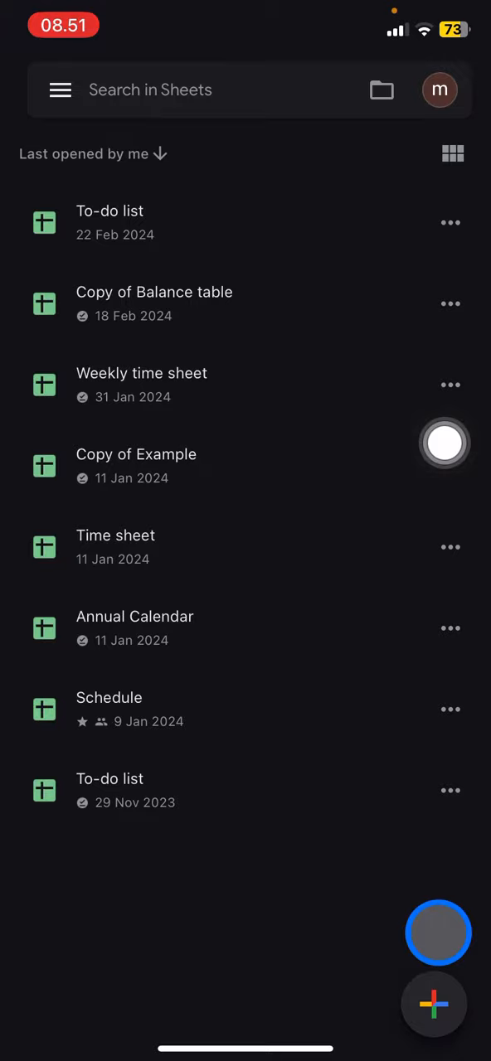
left_click(434, 1005)
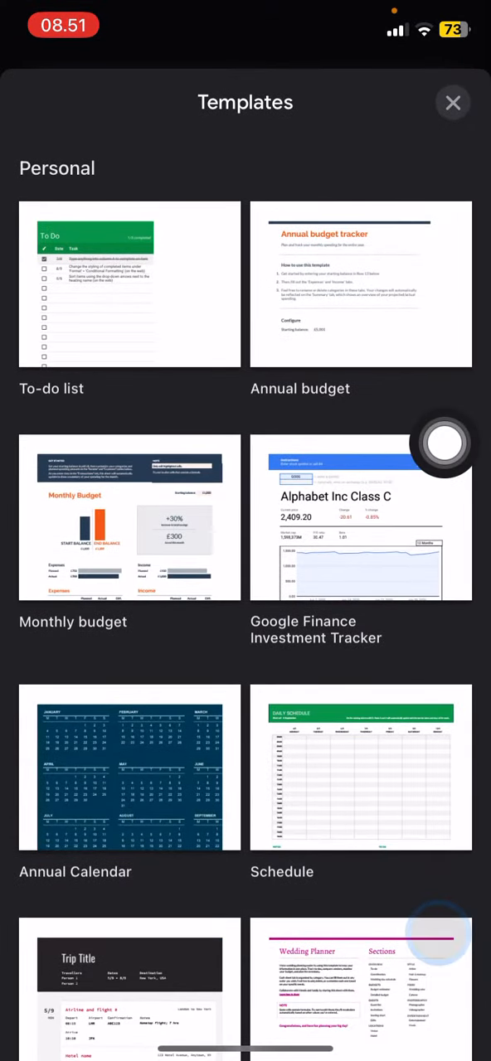
scroll("down", 3)
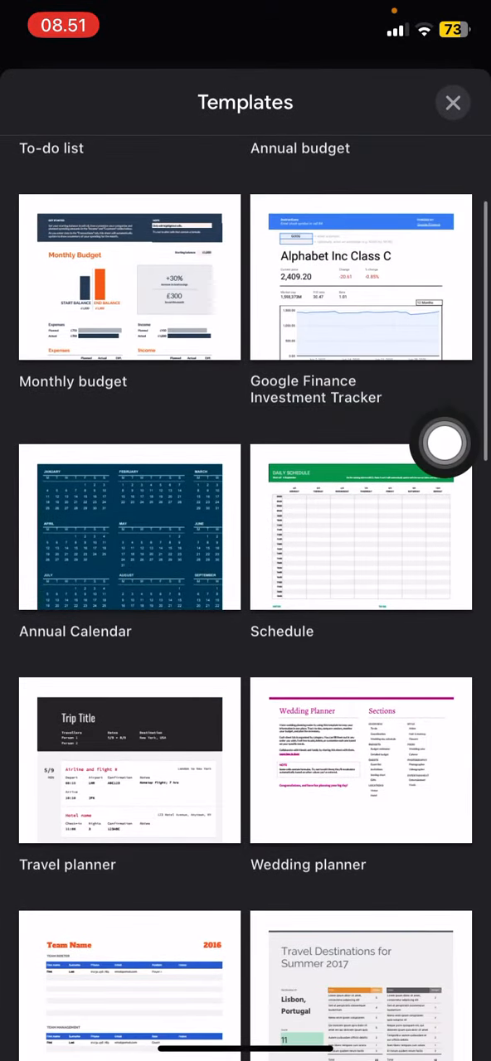
mouse_move(444, 307)
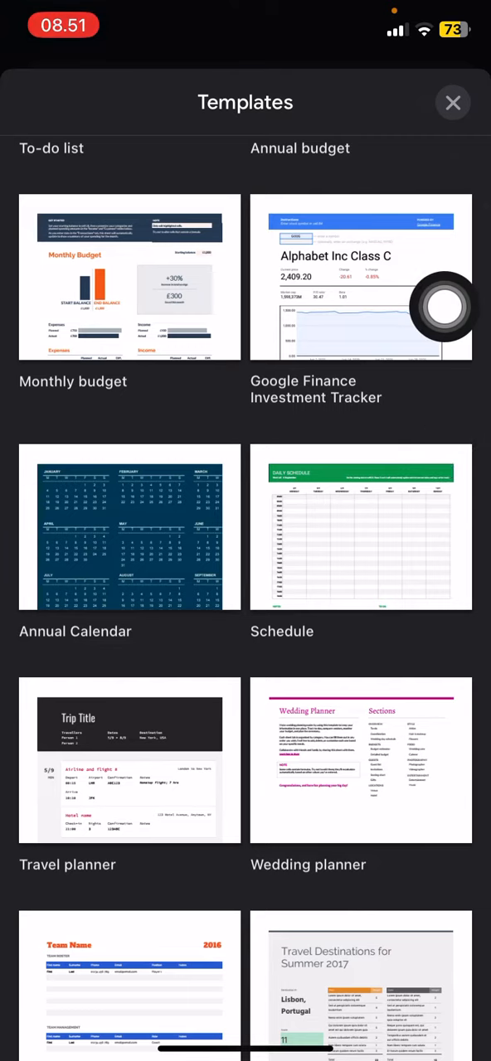
left_click(360, 527)
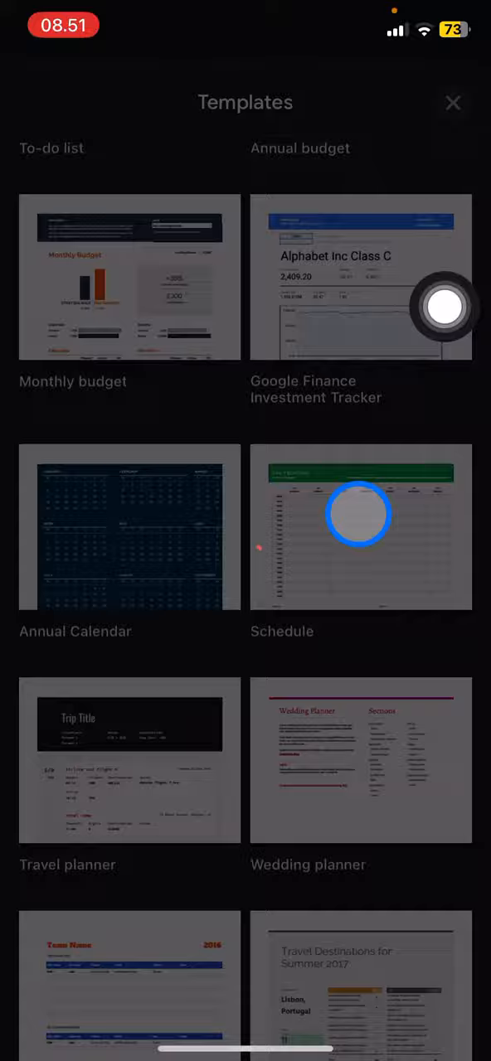
Let the Daily schedule sheet open, then go back to the file list showing Schedule
left_click(359, 527)
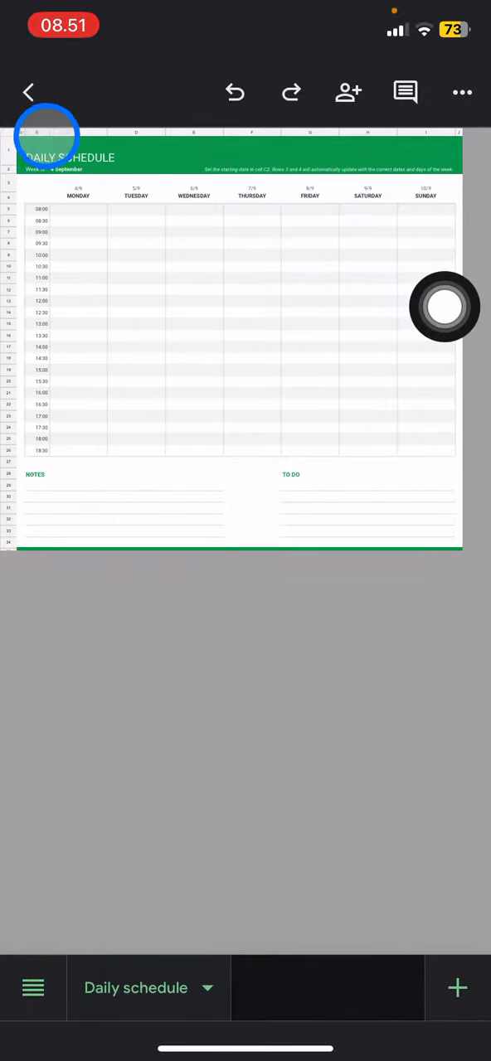
left_click(28, 91)
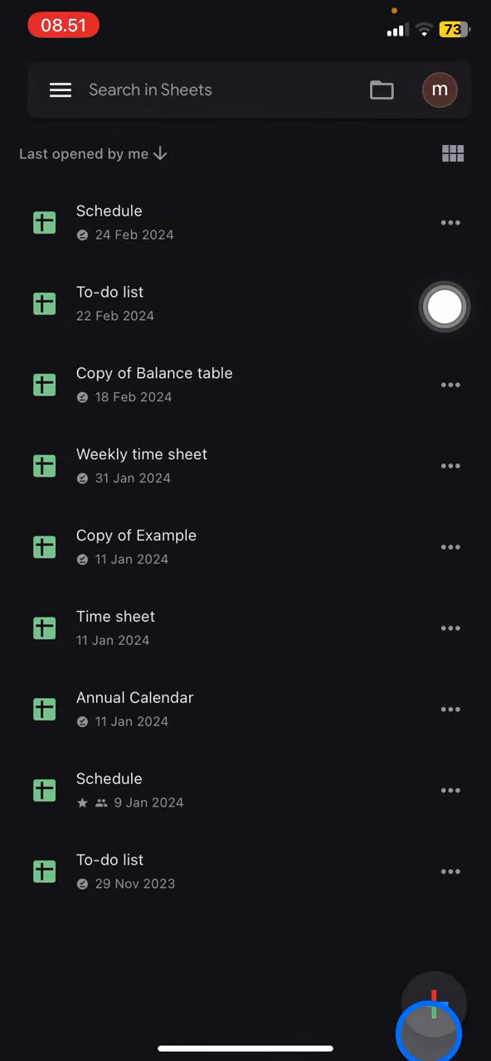
Create a new blank spreadsheet named Doc1
left_click(434, 1009)
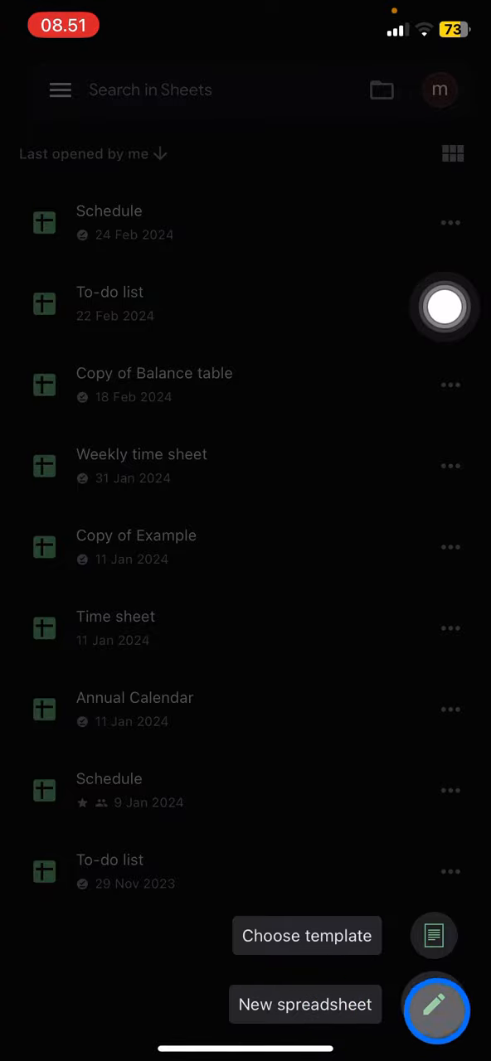
left_click(305, 1005)
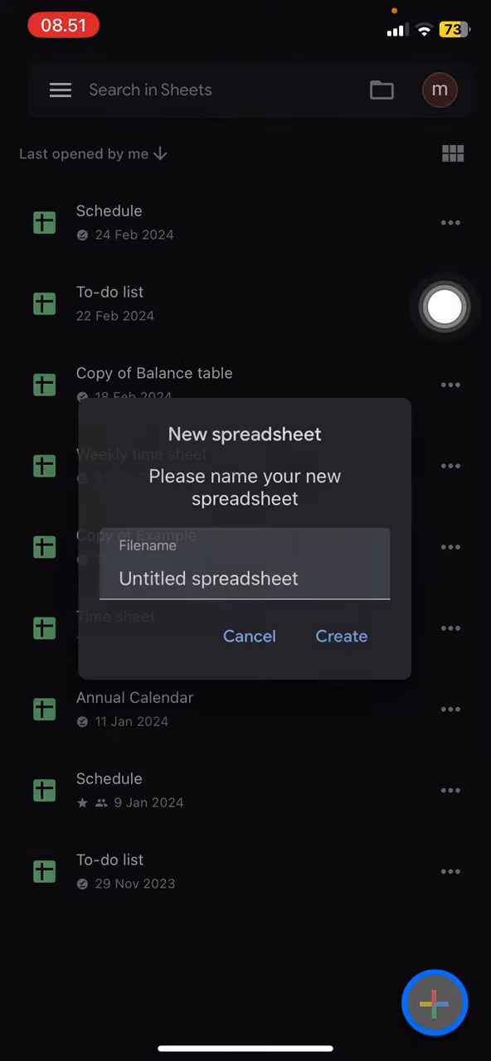
type("D")
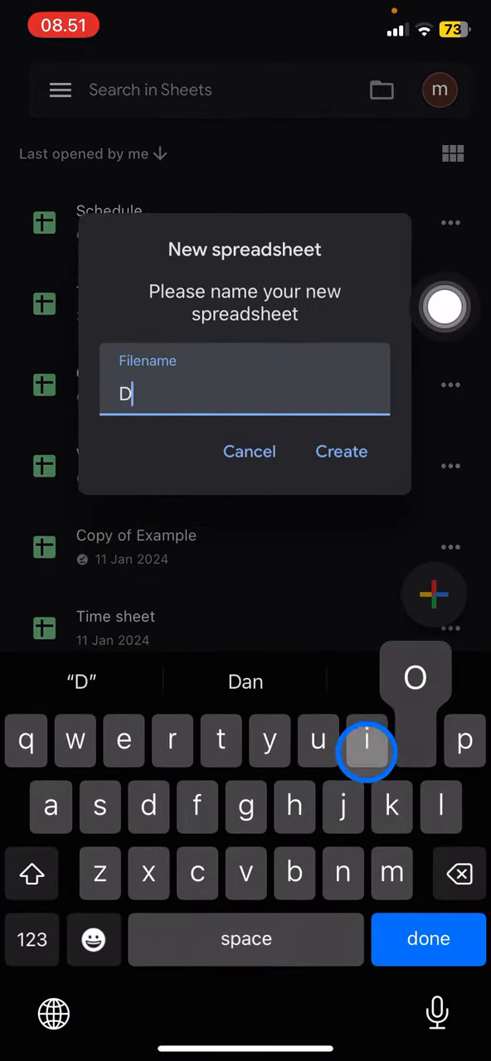
type("oc1")
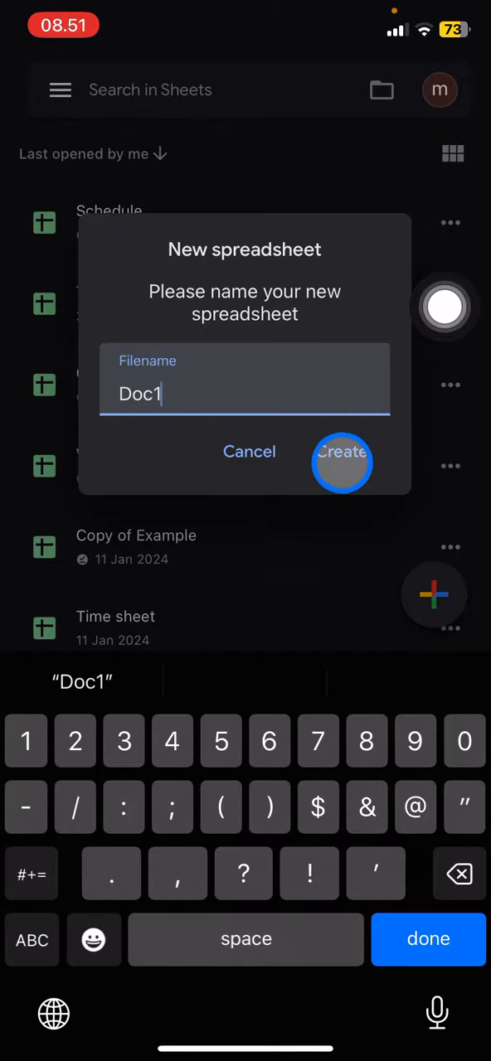
left_click(342, 451)
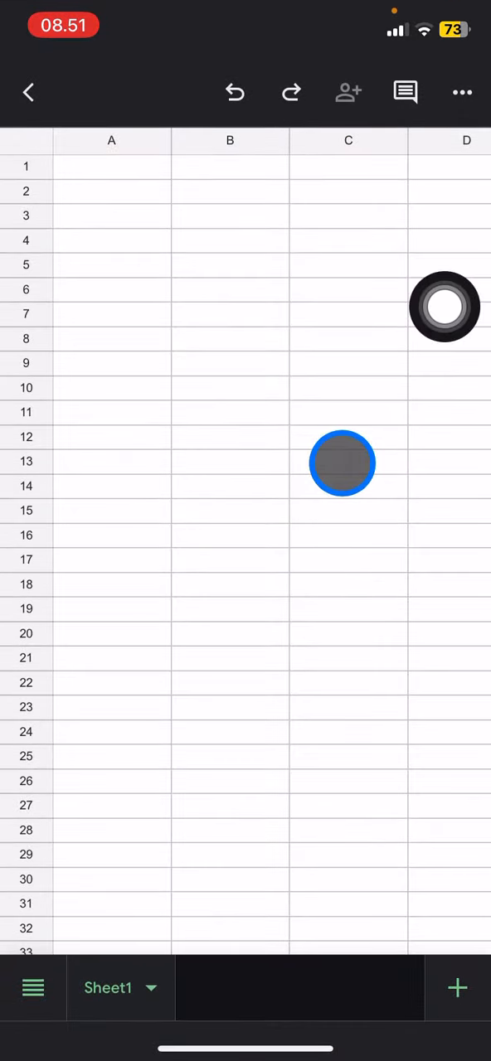